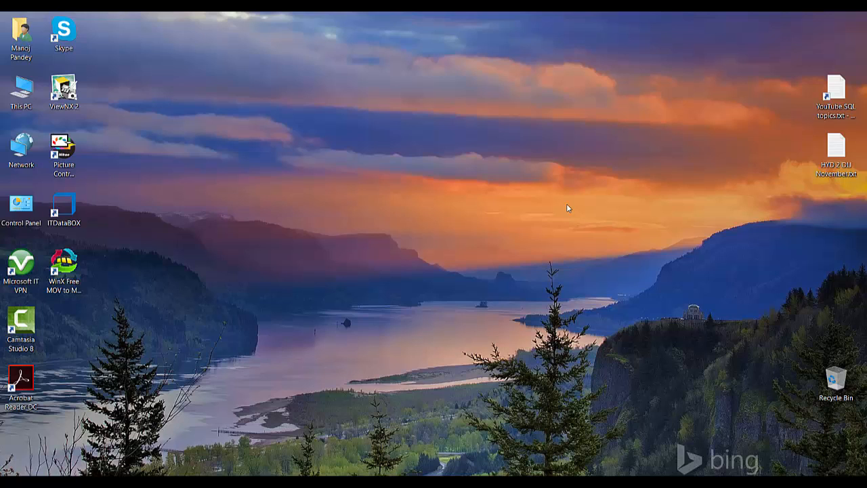
mouse_move(269, 455)
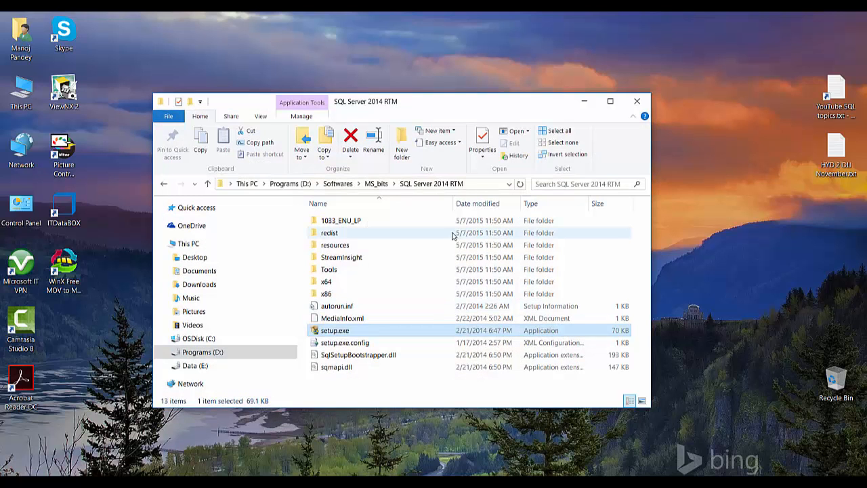
Browse to D:\Softwares\MS_bits\SQL Server 2014 RTM and select setup.exe.
left_click(366, 184)
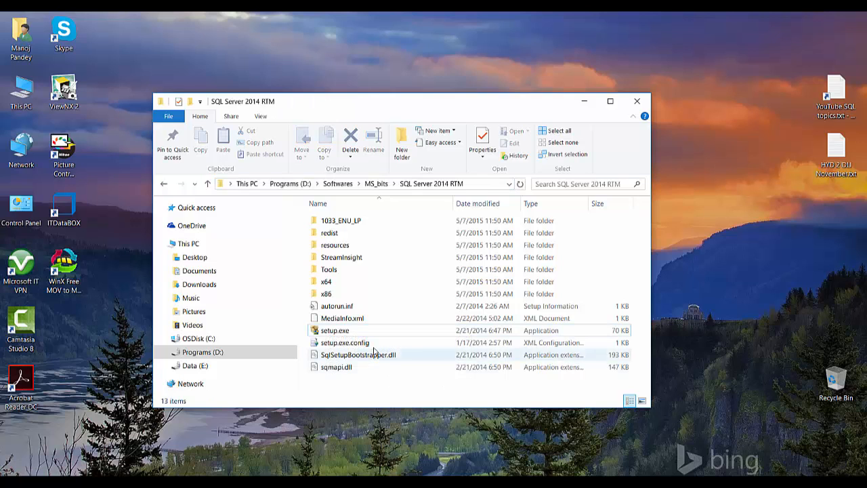
left_click(335, 330)
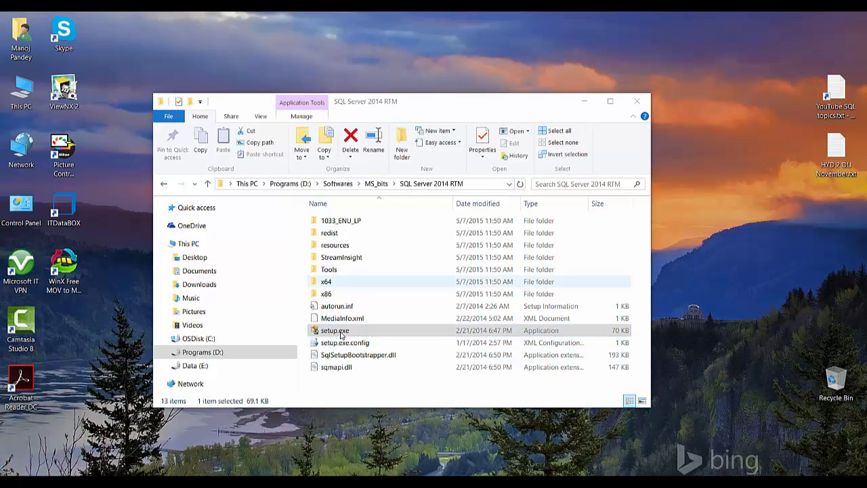
Launch setup.exe and start 'New SQL Server stand-alone installation or add features'.
double_click(334, 330)
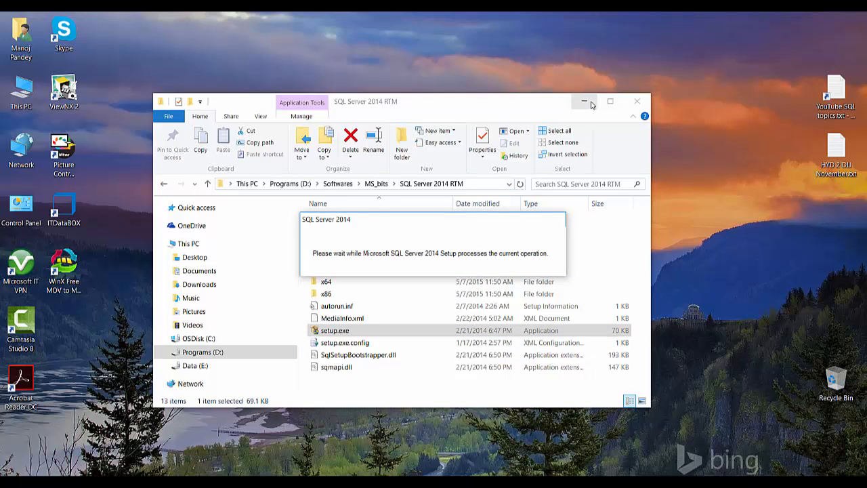
left_click(583, 101)
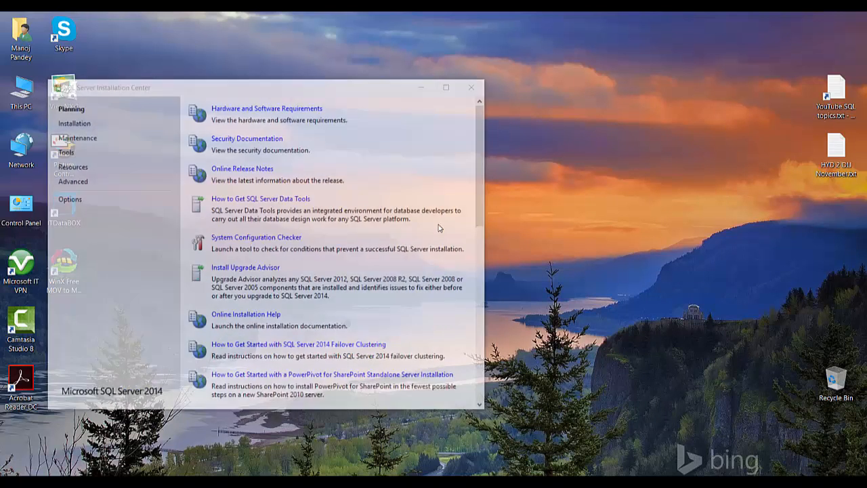
left_click(74, 123)
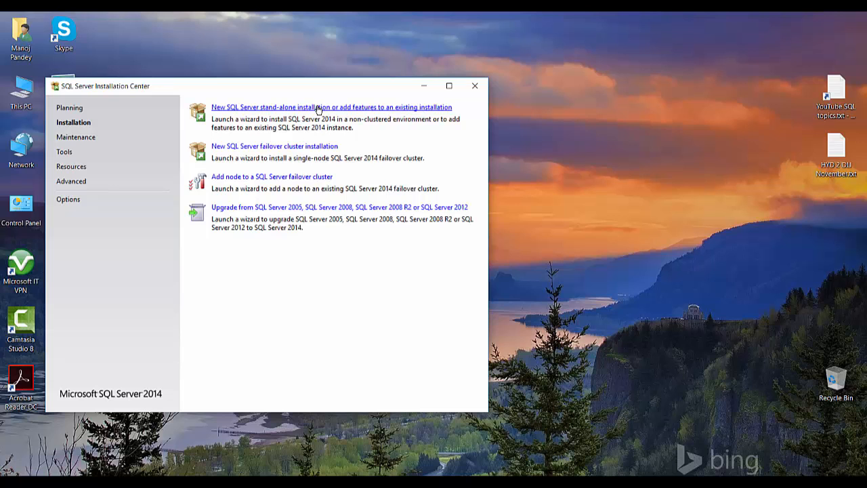
left_click(330, 107)
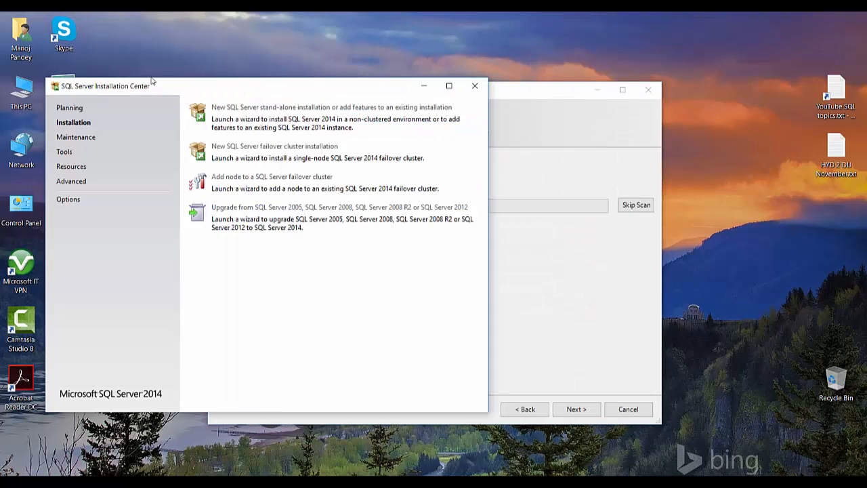
mouse_move(486, 114)
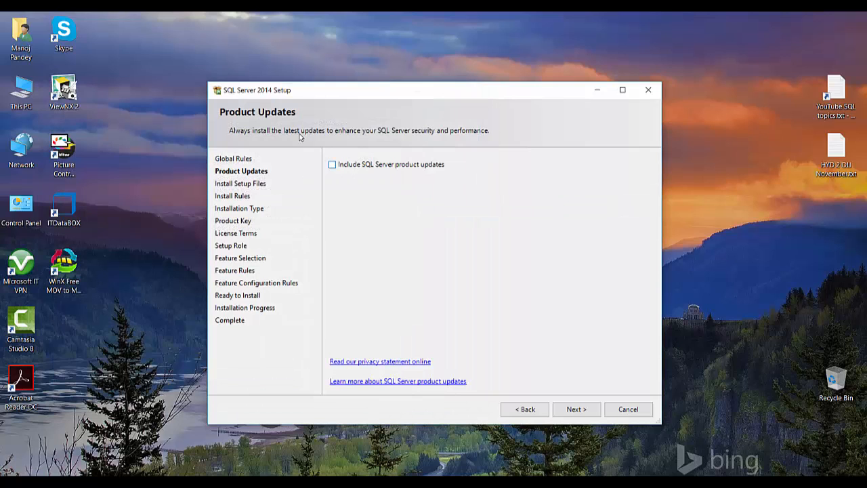
Continue without product updates and accept the install rule results, including the firewall warning.
left_click(575, 409)
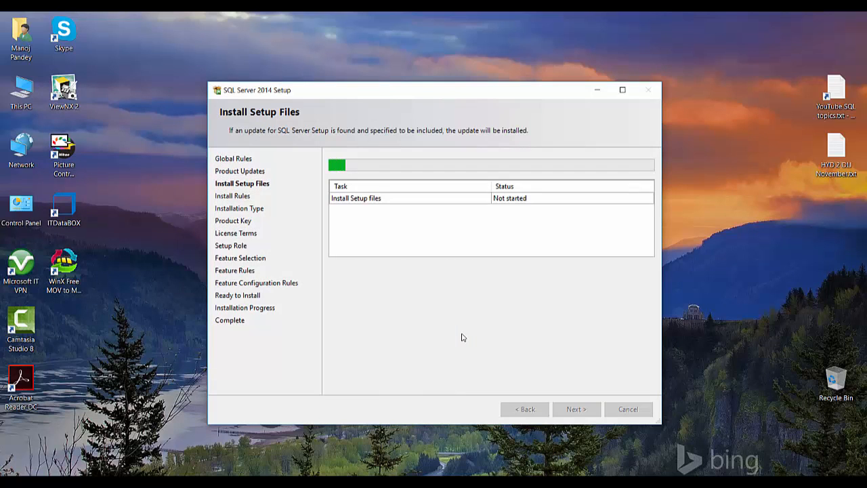
mouse_move(490, 278)
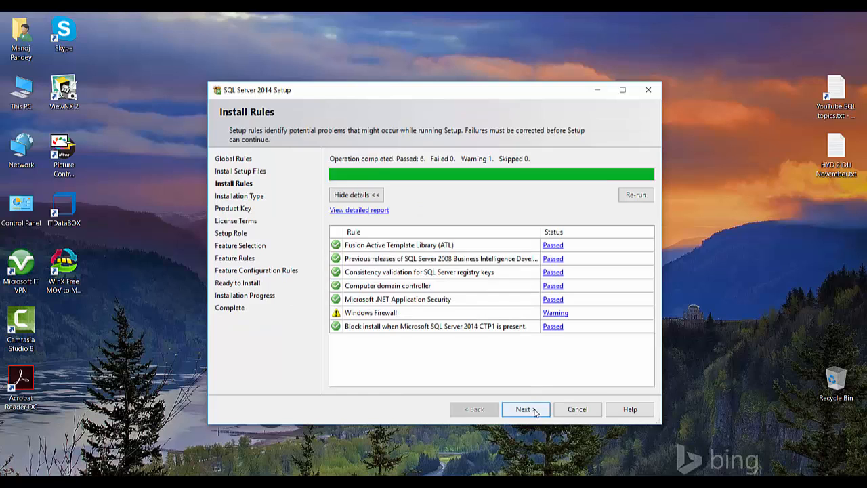
left_click(525, 409)
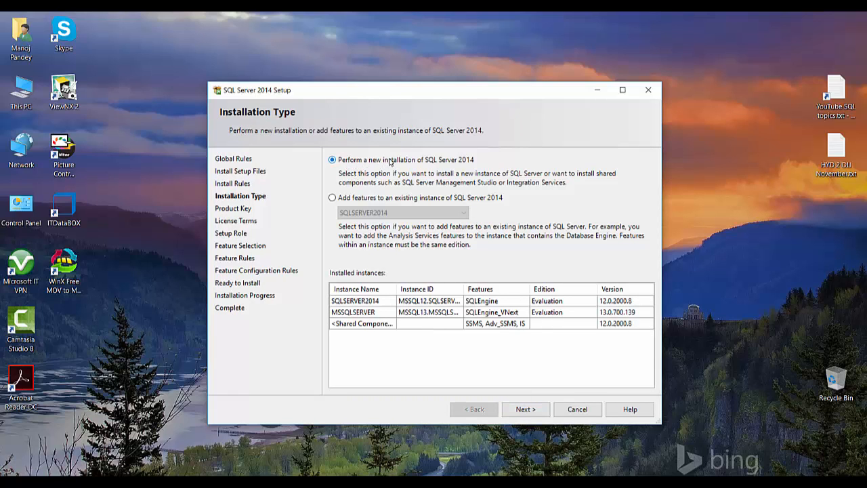
mouse_move(286, 164)
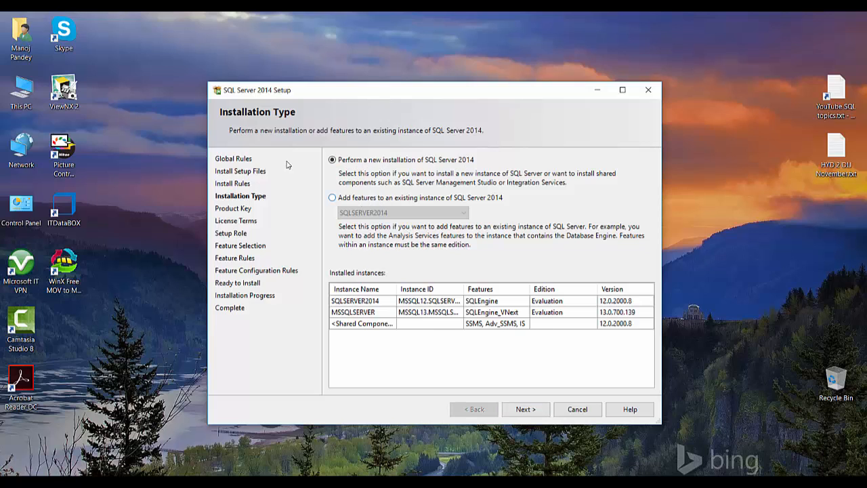
Choose 'Add features to an existing instance' for SQLSERVER2014 and continue.
left_click(331, 197)
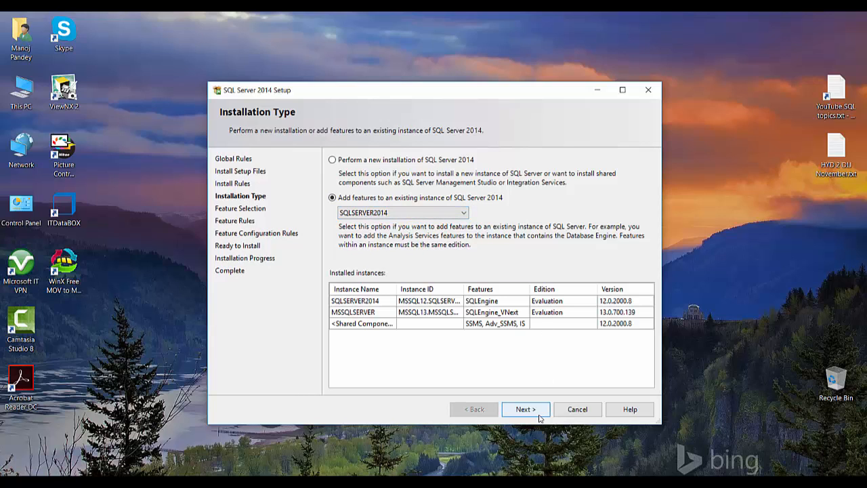
left_click(526, 408)
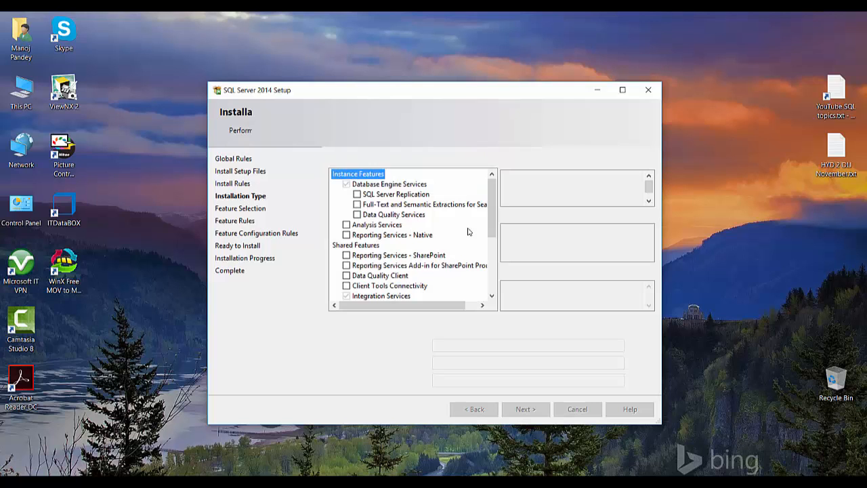
mouse_move(452, 84)
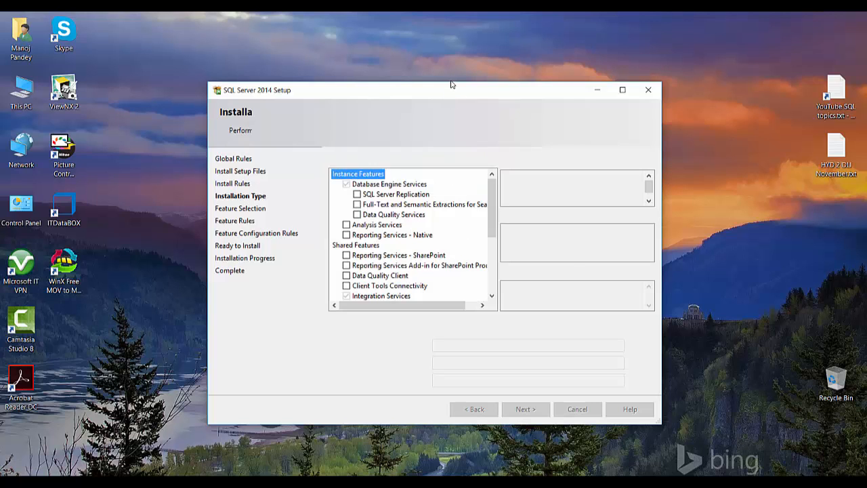
Review the installed features, tick Analysis Services (698 MB required), and continue.
left_click(526, 409)
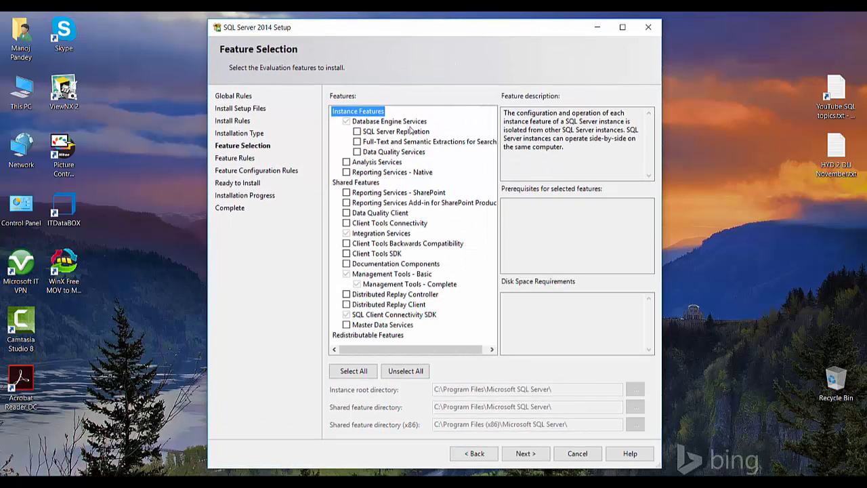
left_click(389, 120)
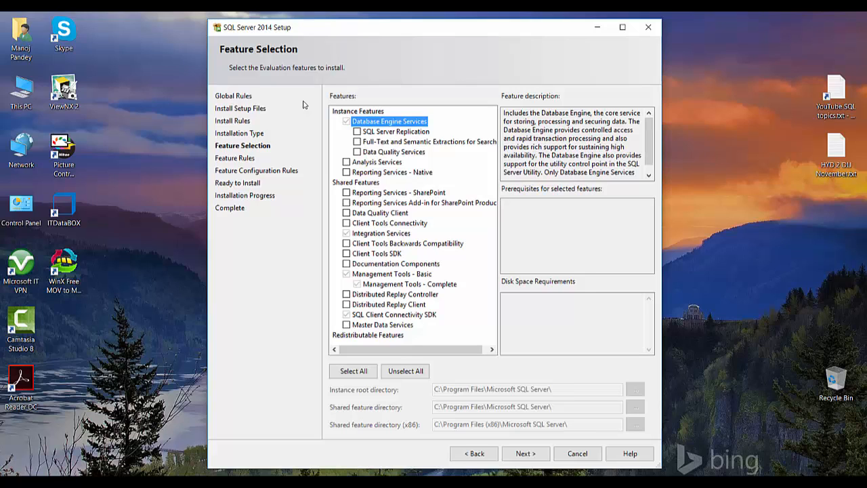
mouse_move(400, 126)
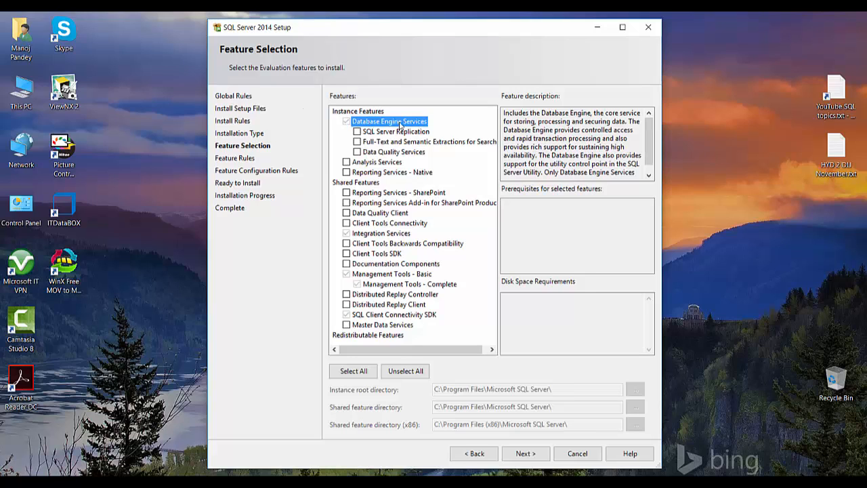
left_click(391, 273)
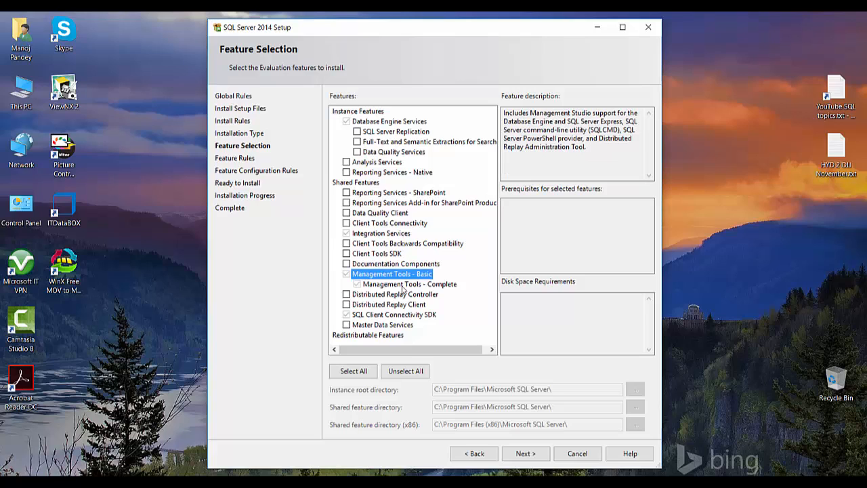
left_click(409, 284)
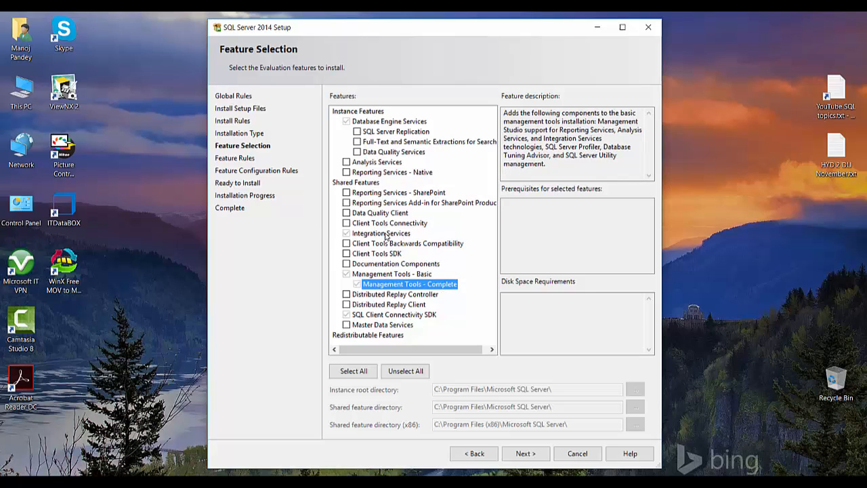
left_click(381, 233)
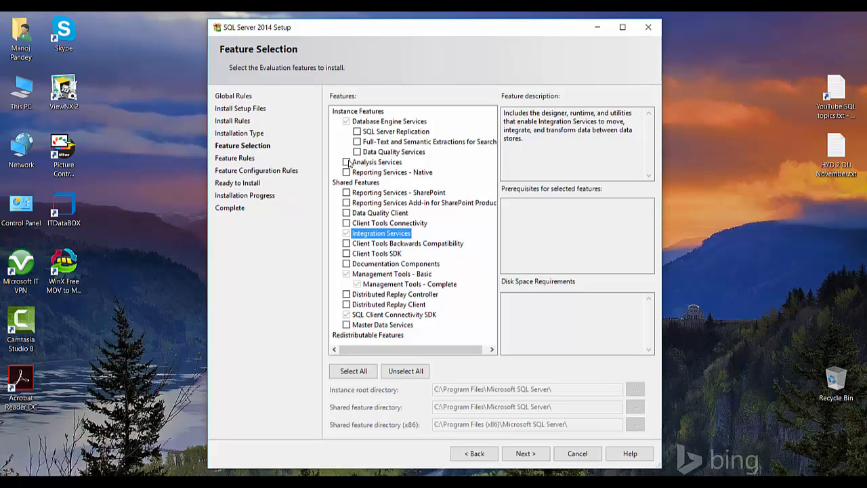
left_click(346, 162)
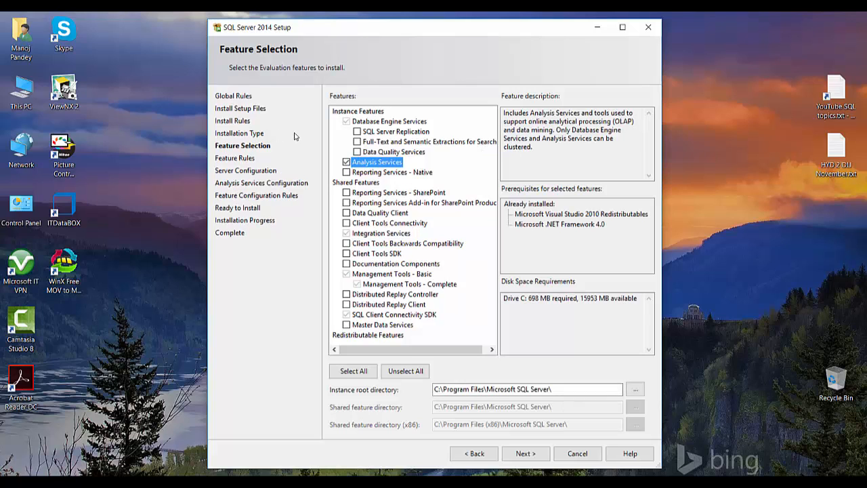
mouse_move(504, 95)
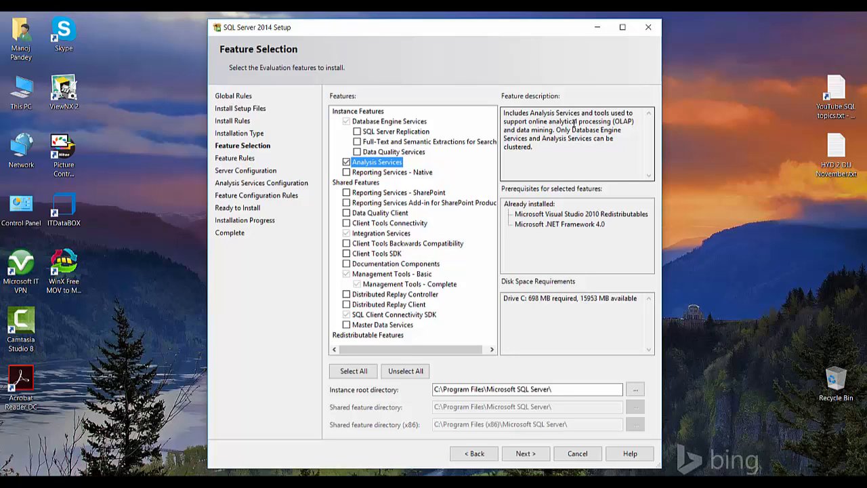
mouse_move(553, 133)
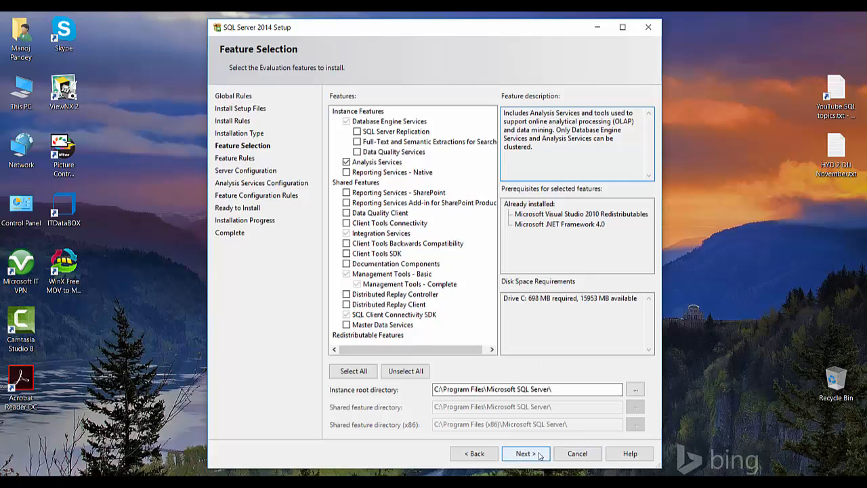
left_click(525, 453)
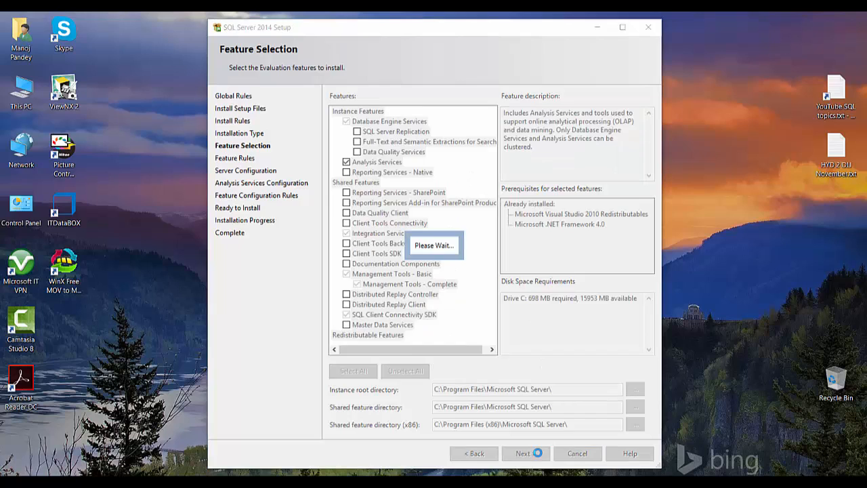
Accept the default service accounts and startup types on Server Configuration.
left_click(525, 453)
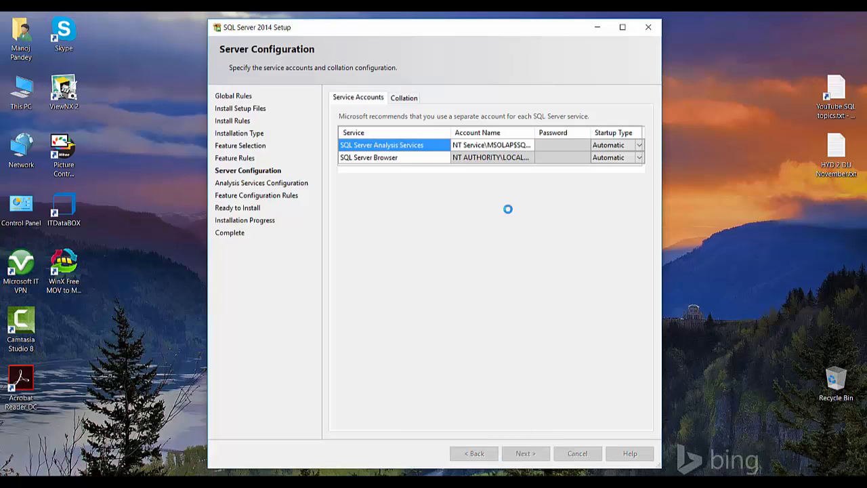
left_click(525, 453)
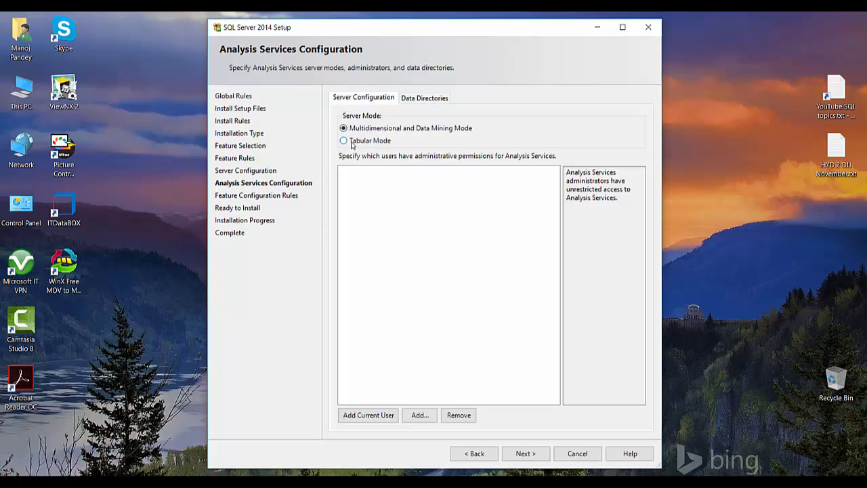
left_click(343, 140)
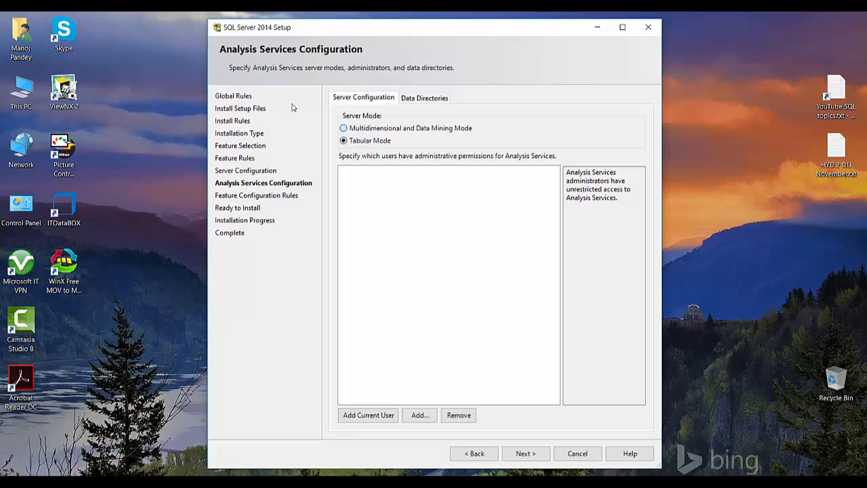
left_click(344, 128)
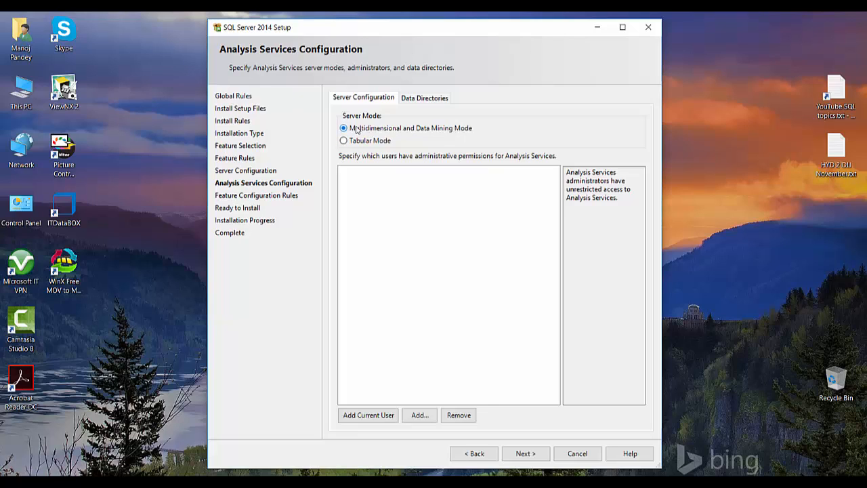
mouse_move(366, 131)
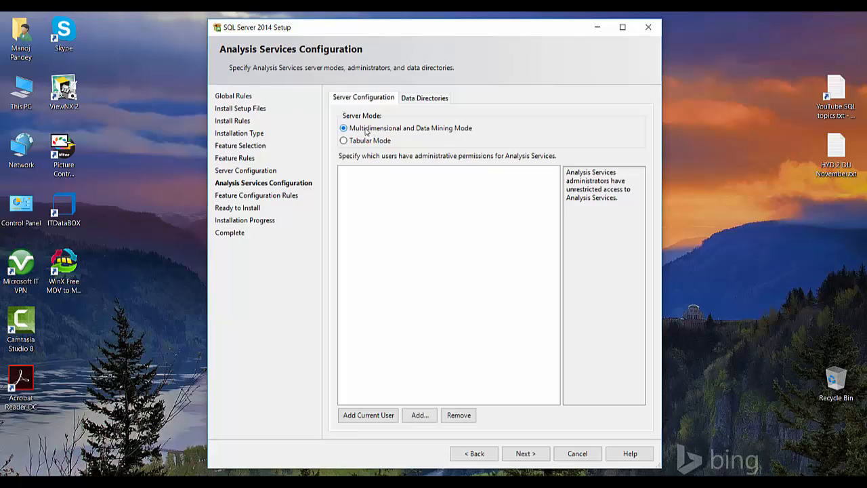
mouse_move(413, 131)
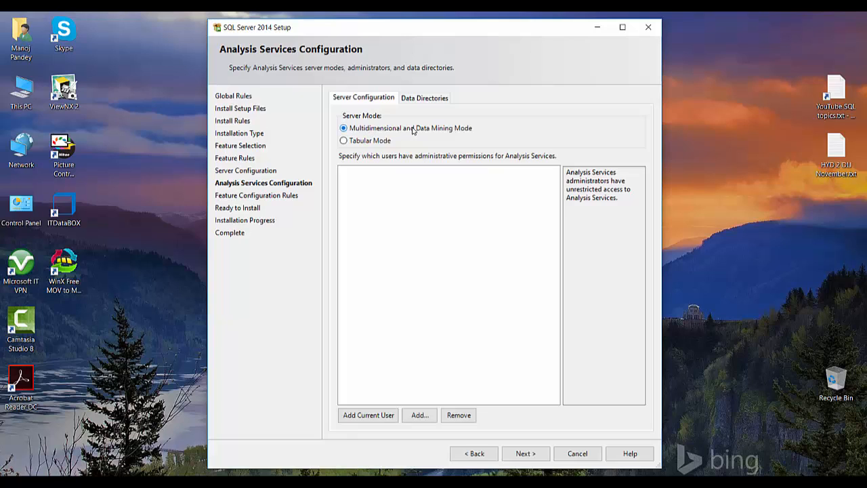
mouse_move(321, 108)
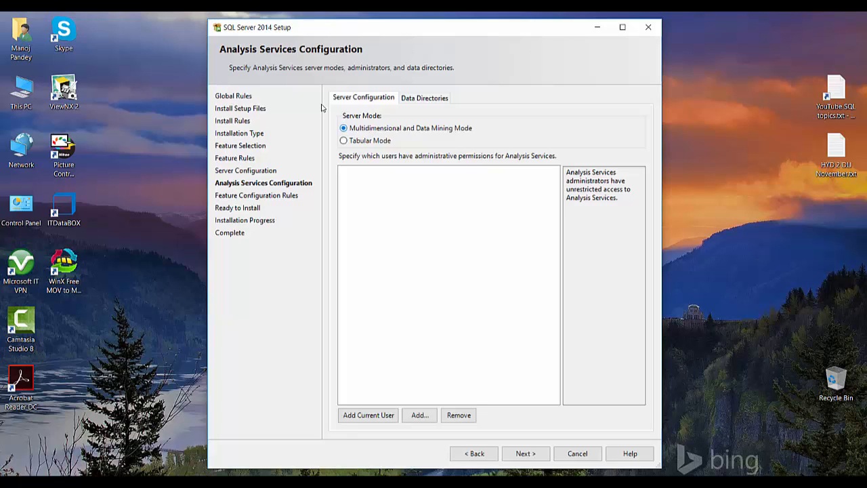
left_click(343, 140)
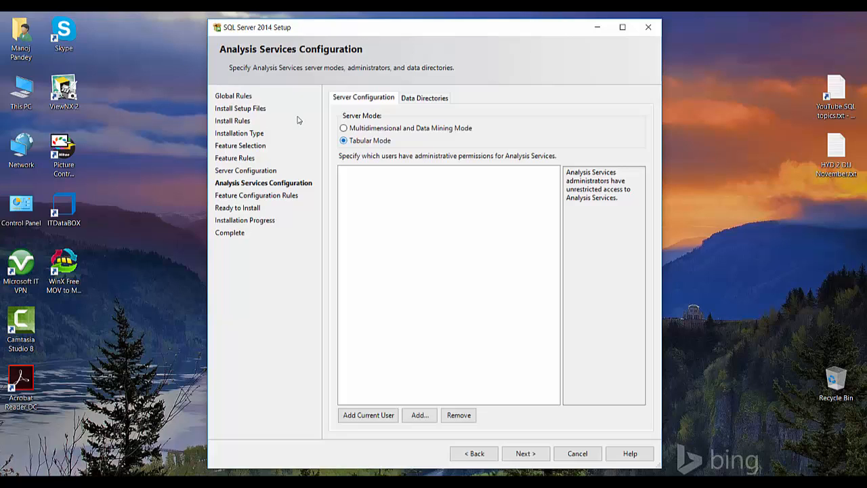
left_click(343, 128)
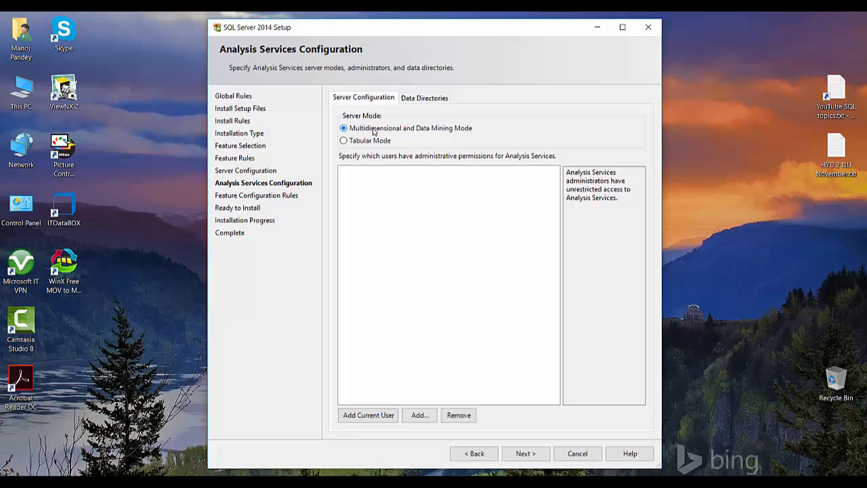
left_click(344, 140)
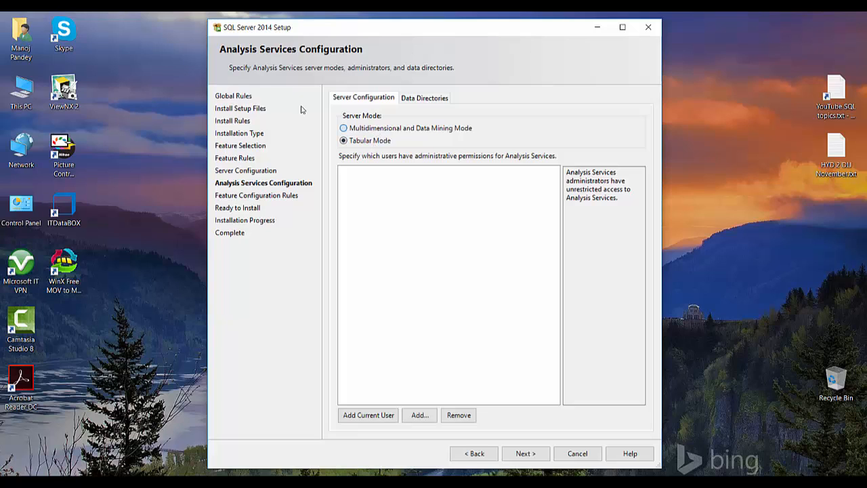
left_click(343, 128)
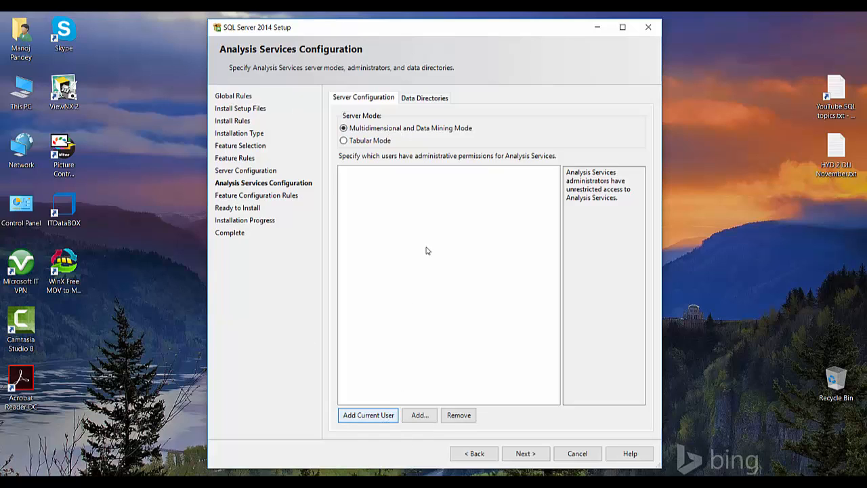
Add the current Windows user as Analysis Services administrator and reach Ready to Install.
left_click(367, 414)
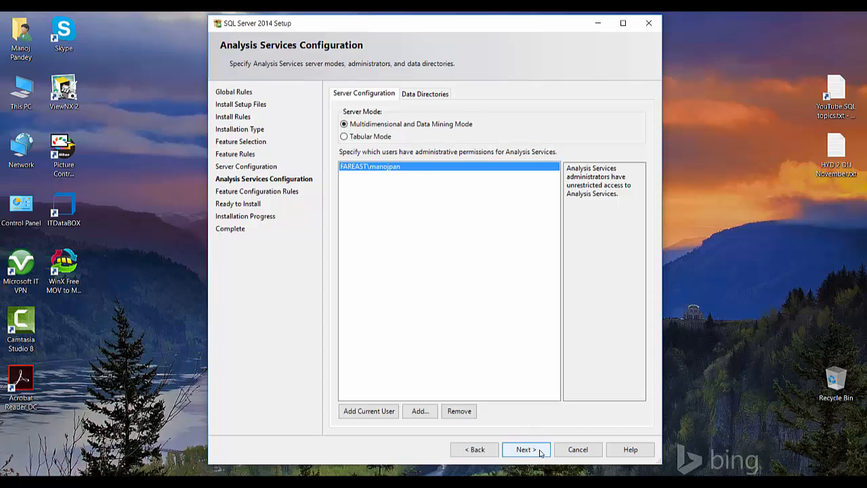
left_click(525, 449)
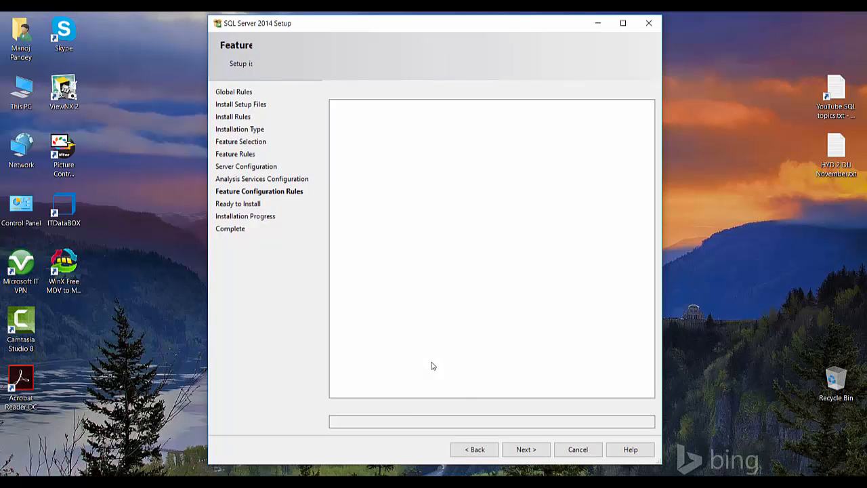
left_click(525, 449)
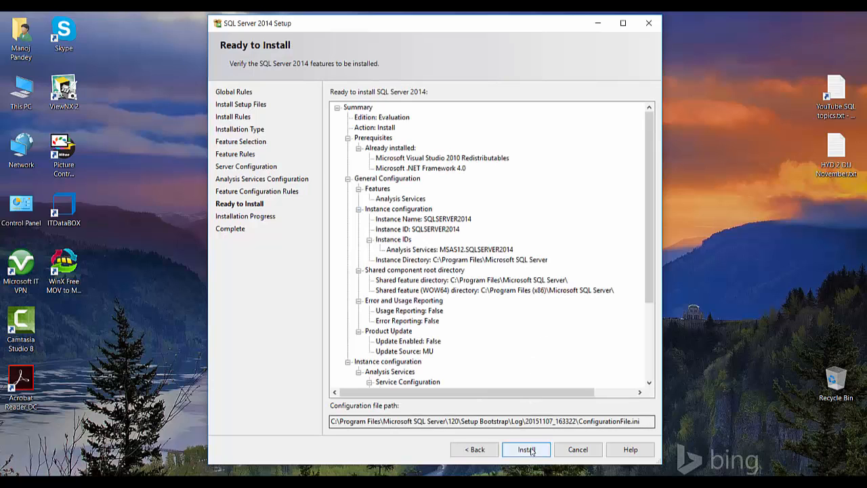
Start the installation and wait until Analysis Services shows Succeeded.
left_click(526, 449)
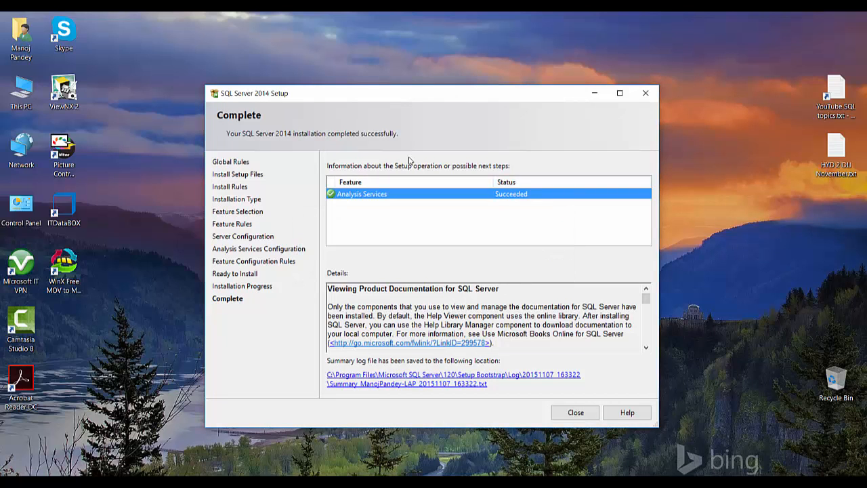
Close the completed setup wizard and launch SQL Server Management Studio.
left_click(575, 411)
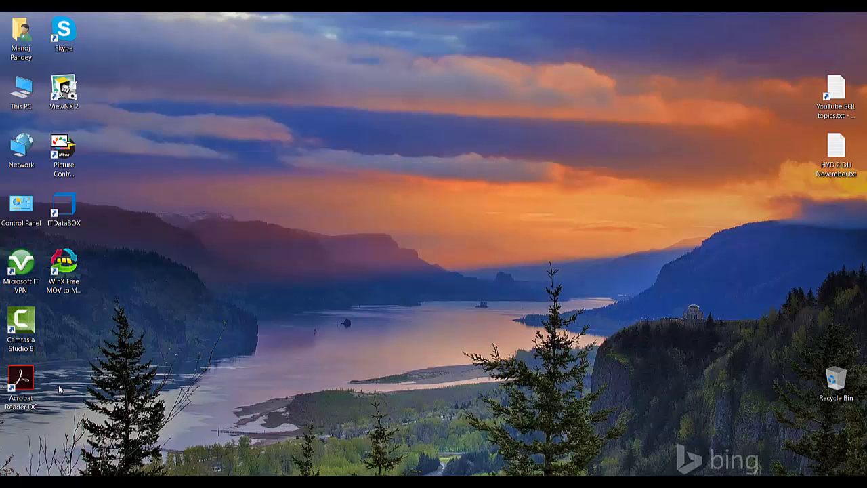
left_click(7, 481)
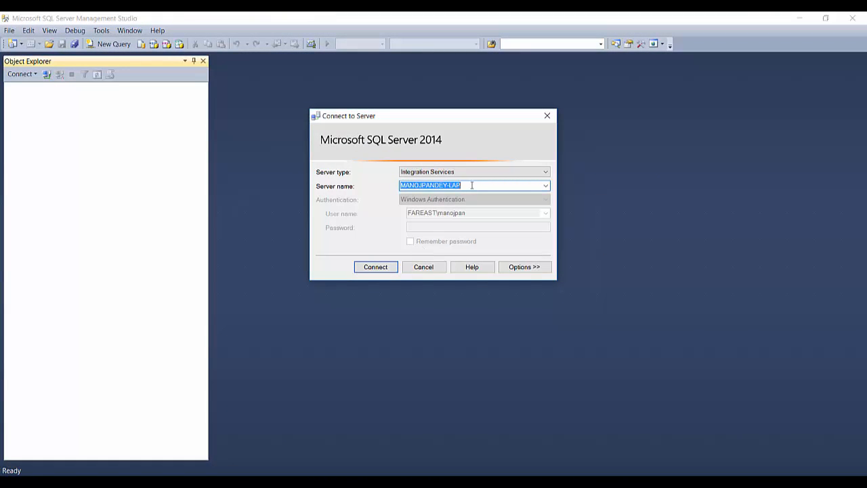
mouse_move(335, 175)
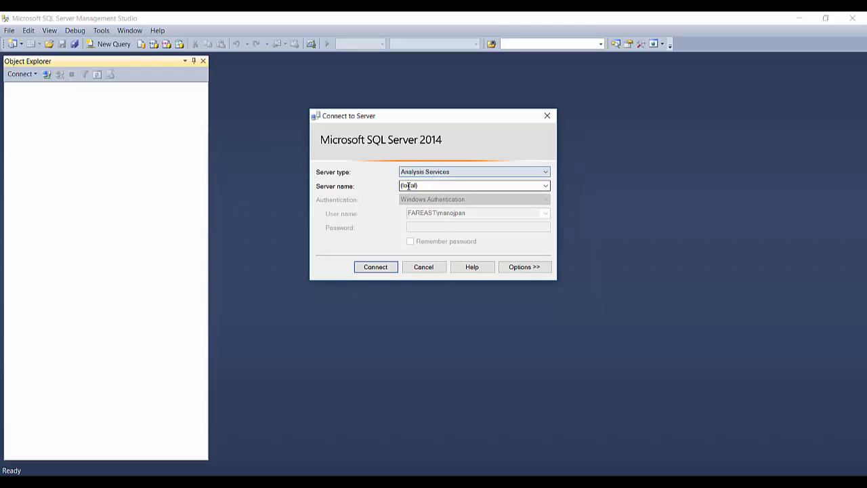
Browse local servers and pick the SQLSERVER2014 Analysis Services instance.
left_click(545, 186)
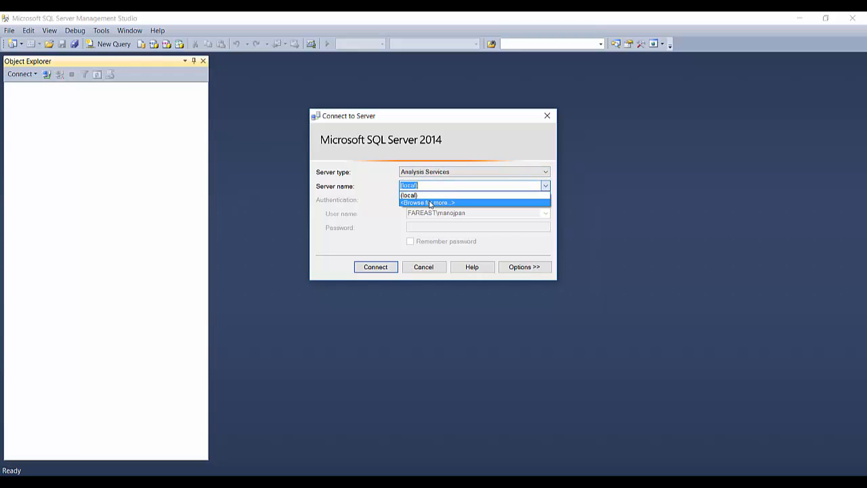
left_click(427, 202)
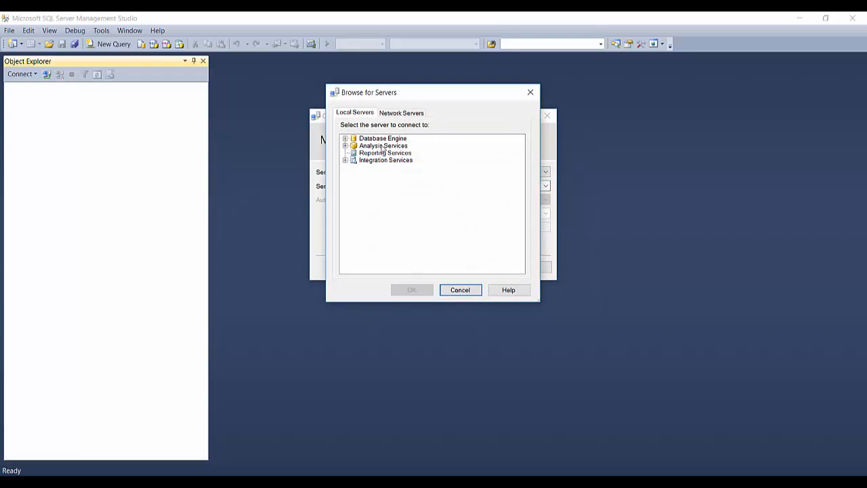
left_click(345, 145)
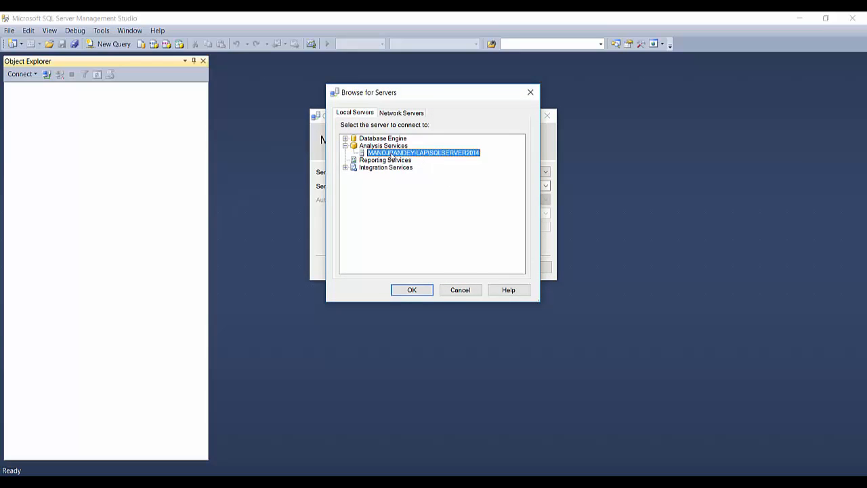
mouse_move(384, 172)
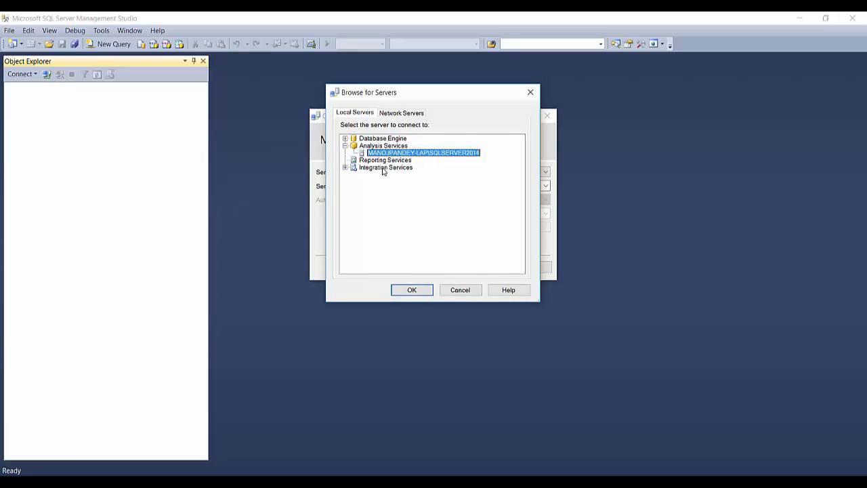
left_click(345, 168)
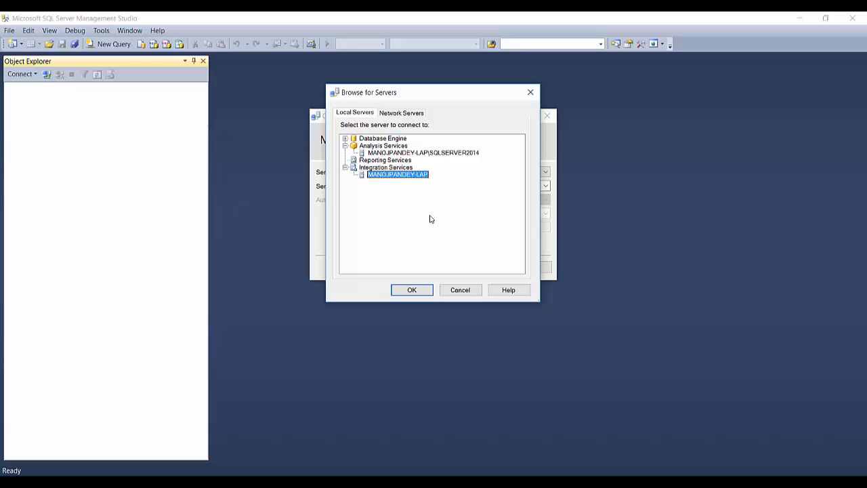
left_click(419, 152)
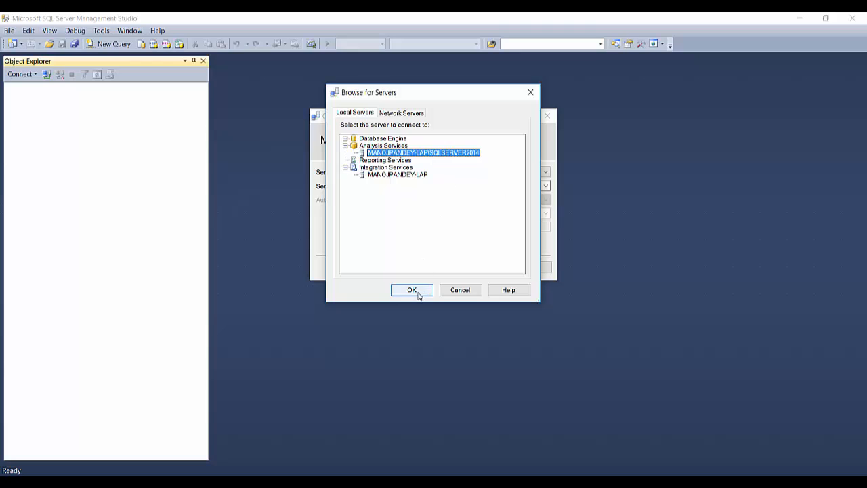
Connect to the SQLSERVER2014 Analysis Services instance and expand its Databases and Assemblies folders.
left_click(411, 289)
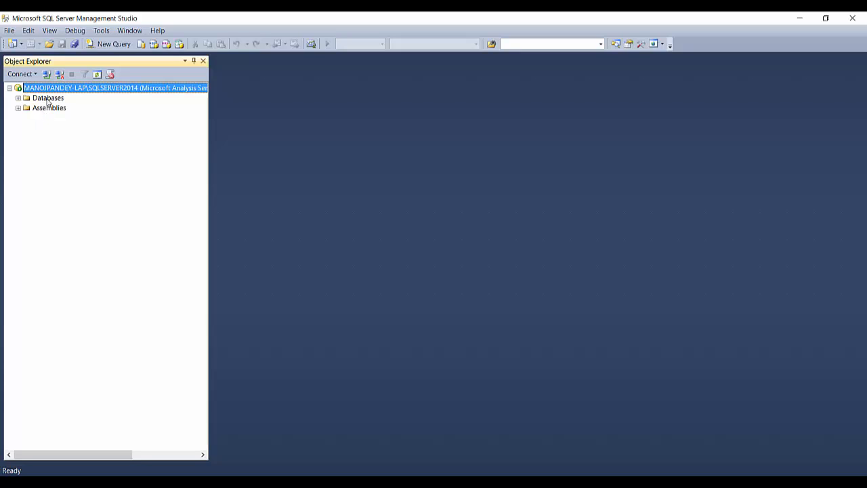
left_click(49, 107)
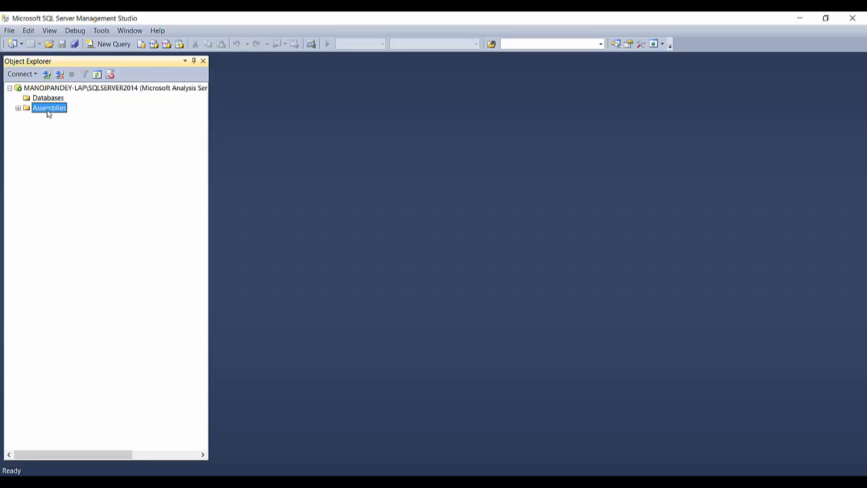
left_click(17, 107)
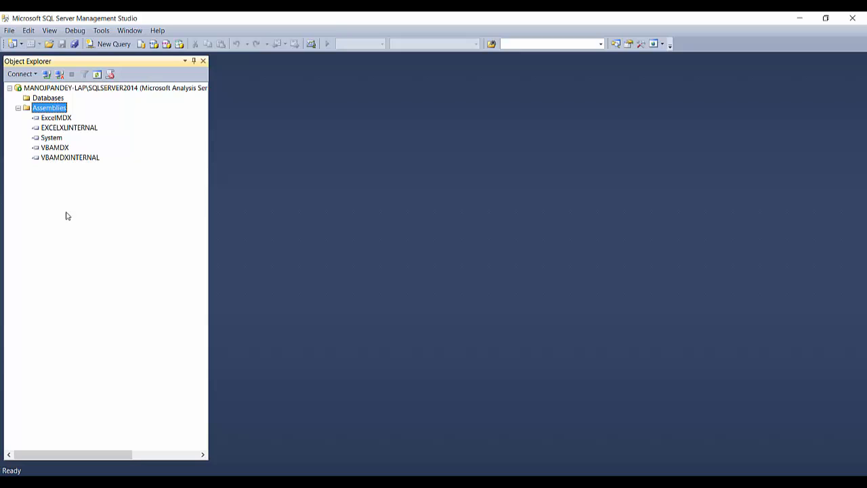
left_click(48, 98)
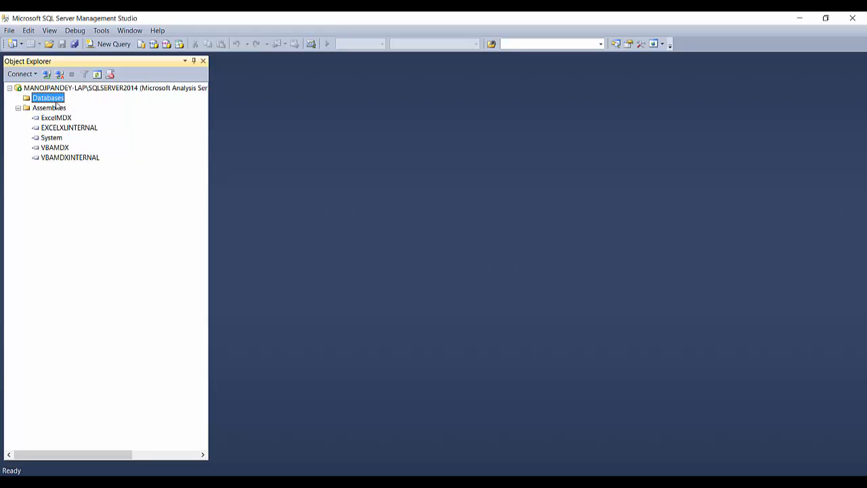
mouse_move(90, 255)
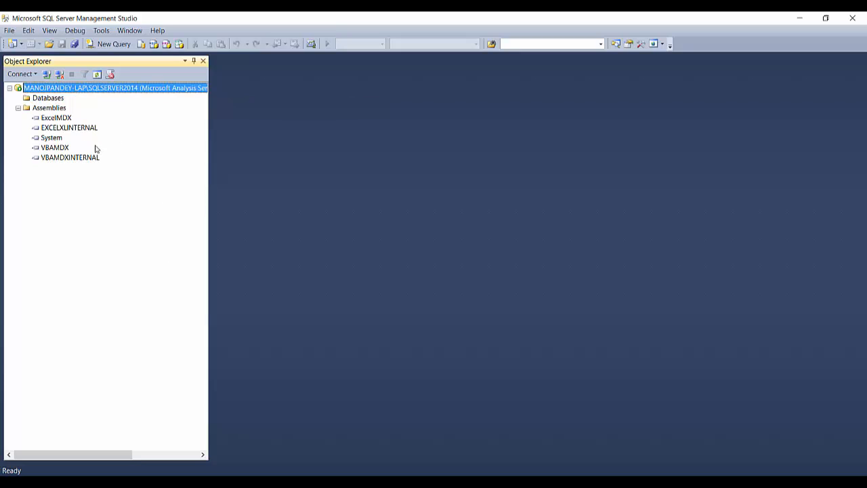
left_click(48, 97)
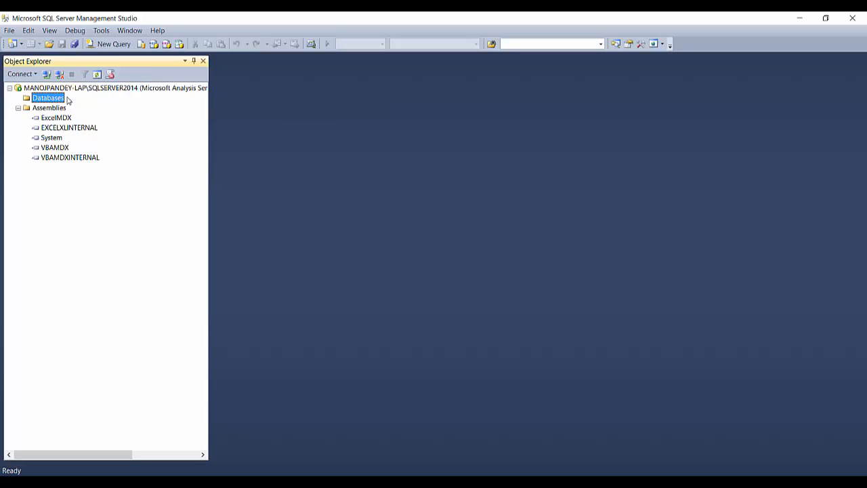
mouse_move(76, 103)
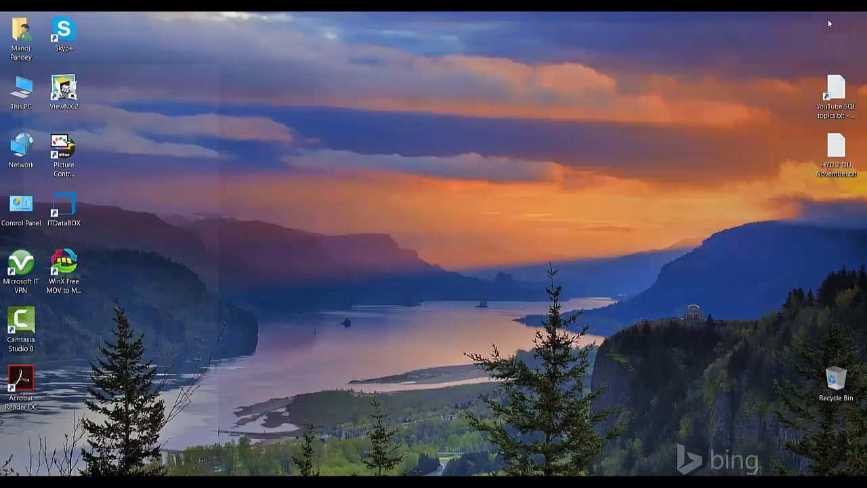
mouse_move(425, 212)
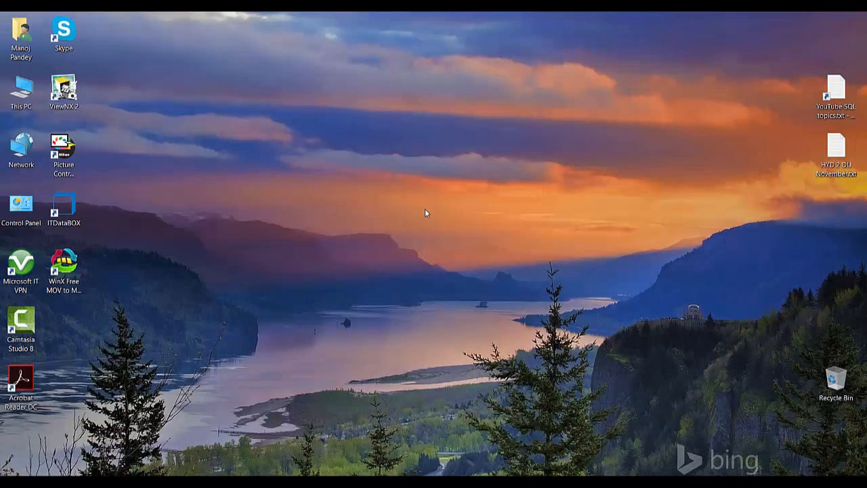